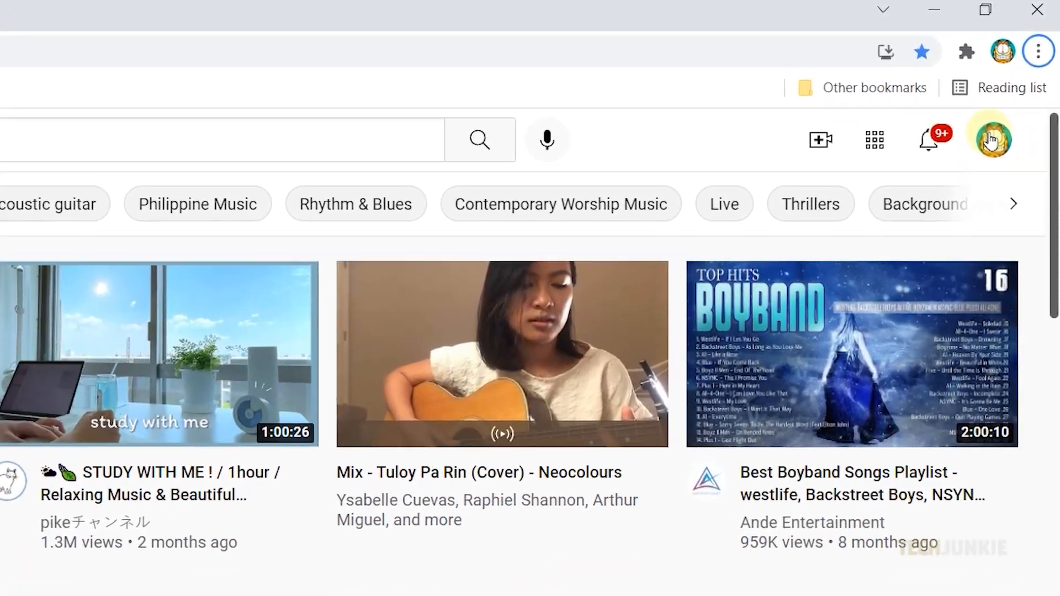
# - Switch on Restricted Mode from the profile avatar menu to hide mature videos
pyautogui.click(991, 139)
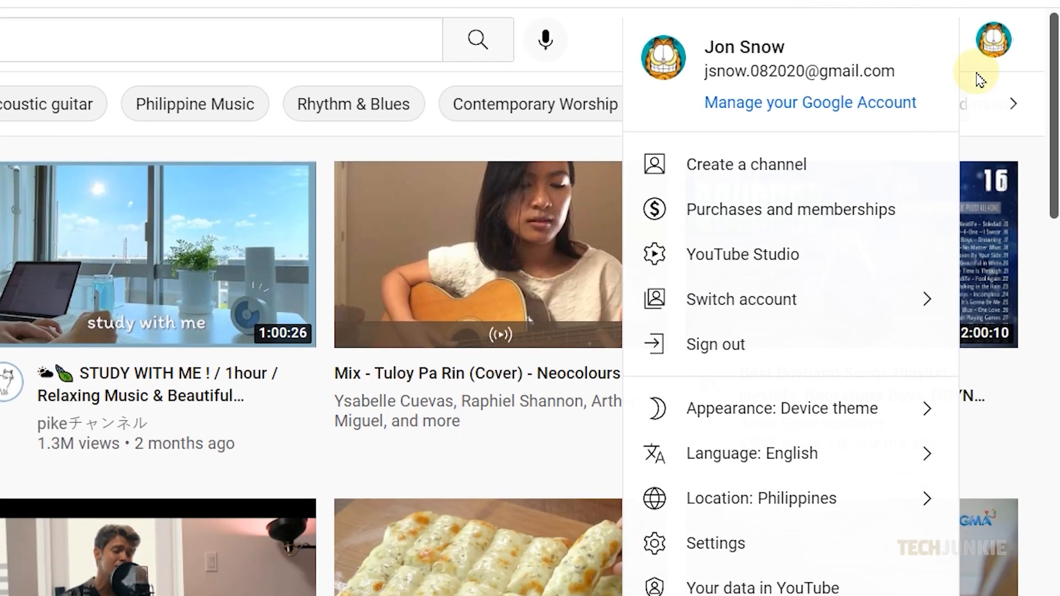
pyautogui.scroll(-3)
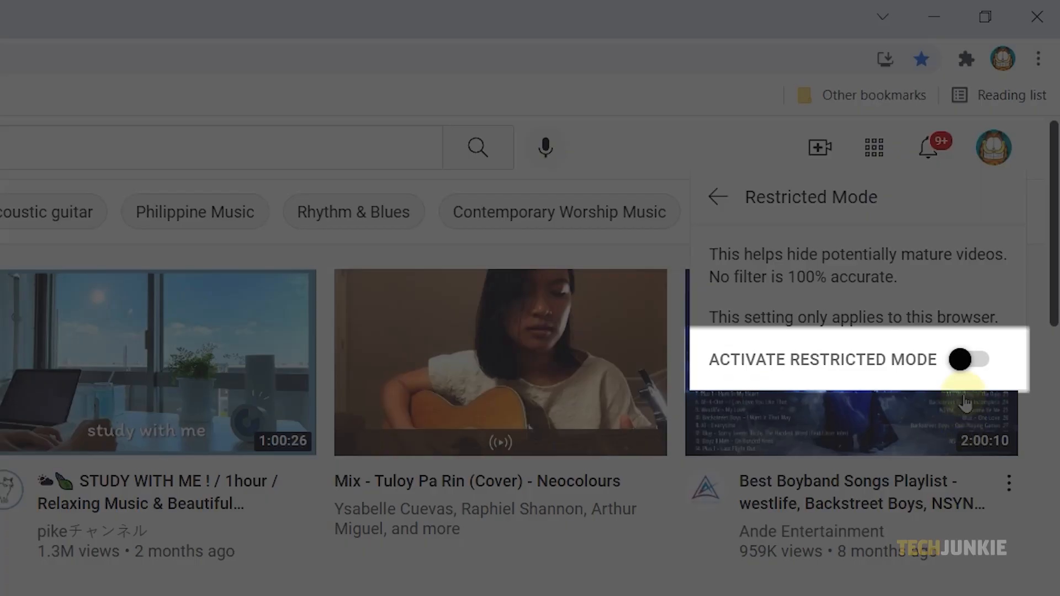
pyautogui.click(970, 359)
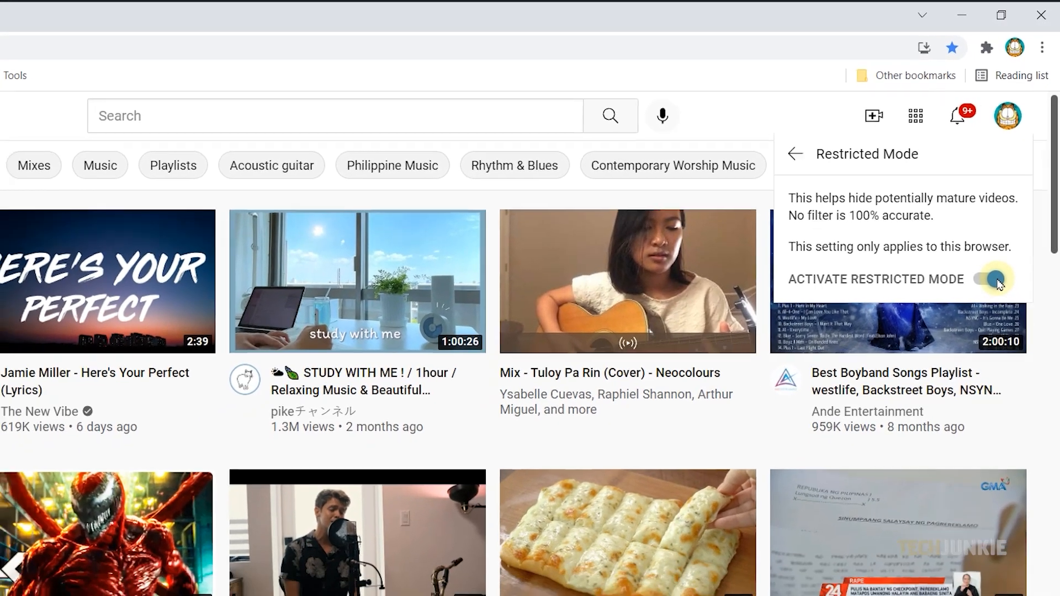
pyautogui.click(994, 279)
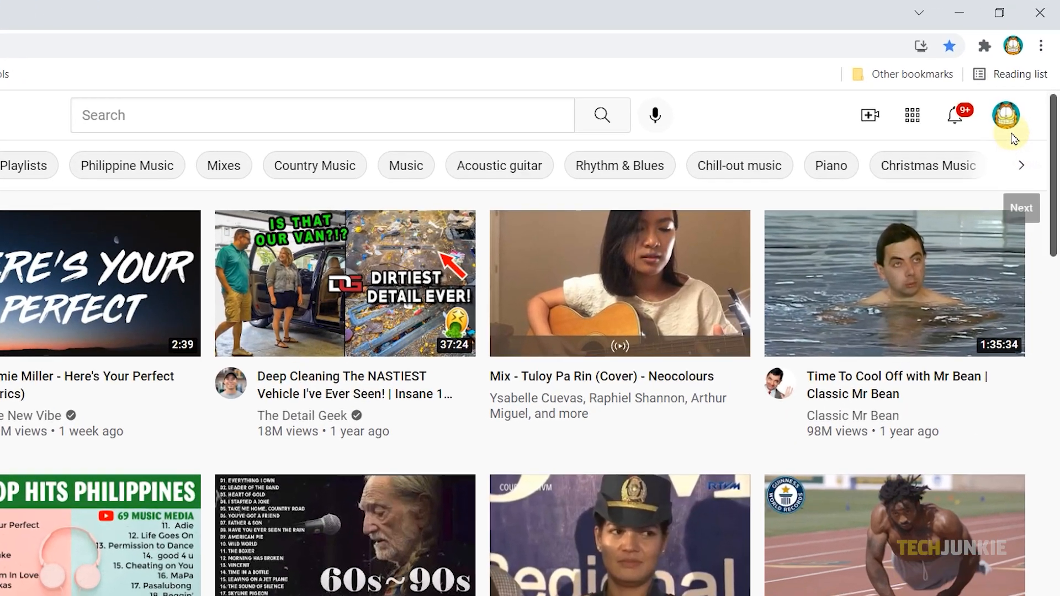
# - Choose 'Lock Restricted Mode on this browser' from the avatar menu's Restricted Mode panel
pyautogui.click(1005, 115)
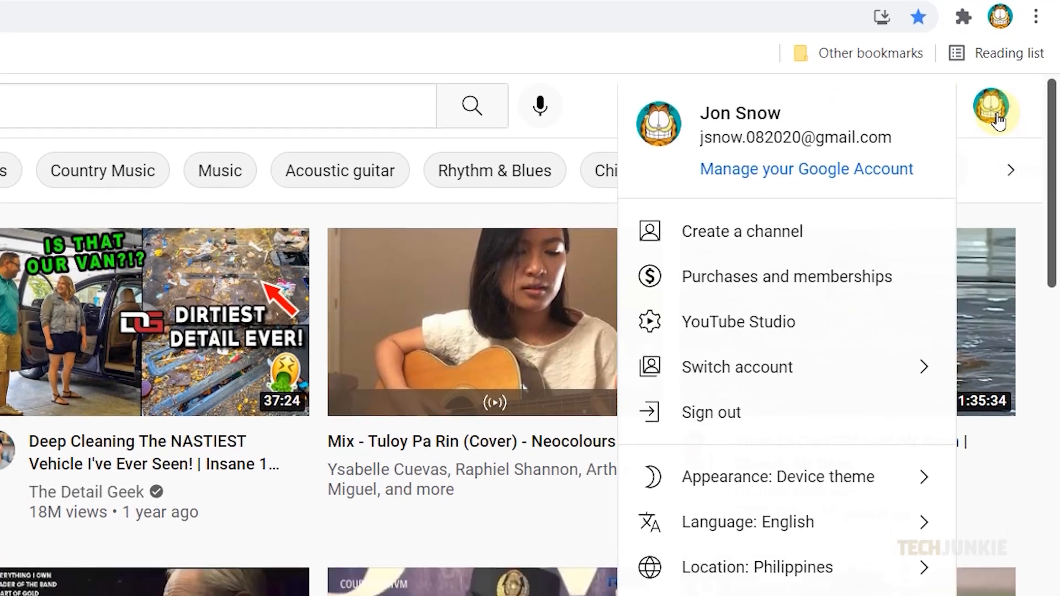
pyautogui.scroll(-3)
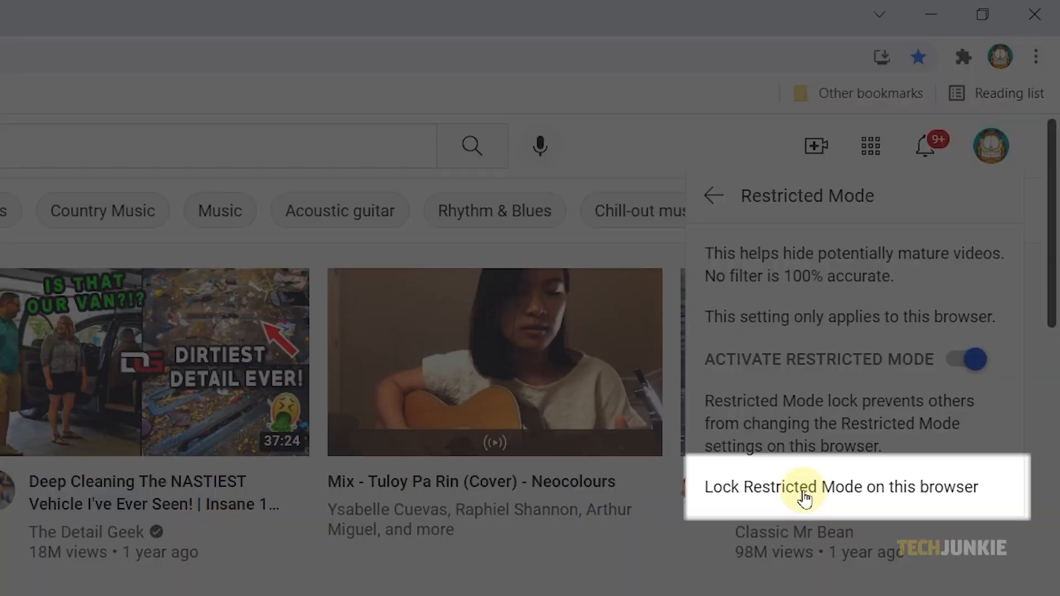
pyautogui.click(804, 487)
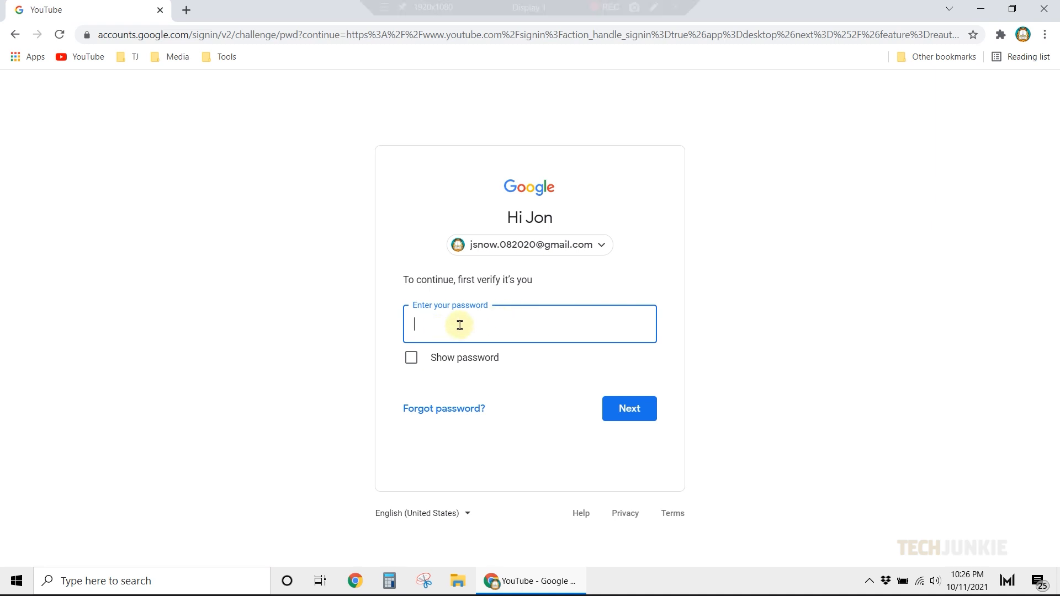
# - Enter the account password on Google's verification page and submit it
pyautogui.write('password')
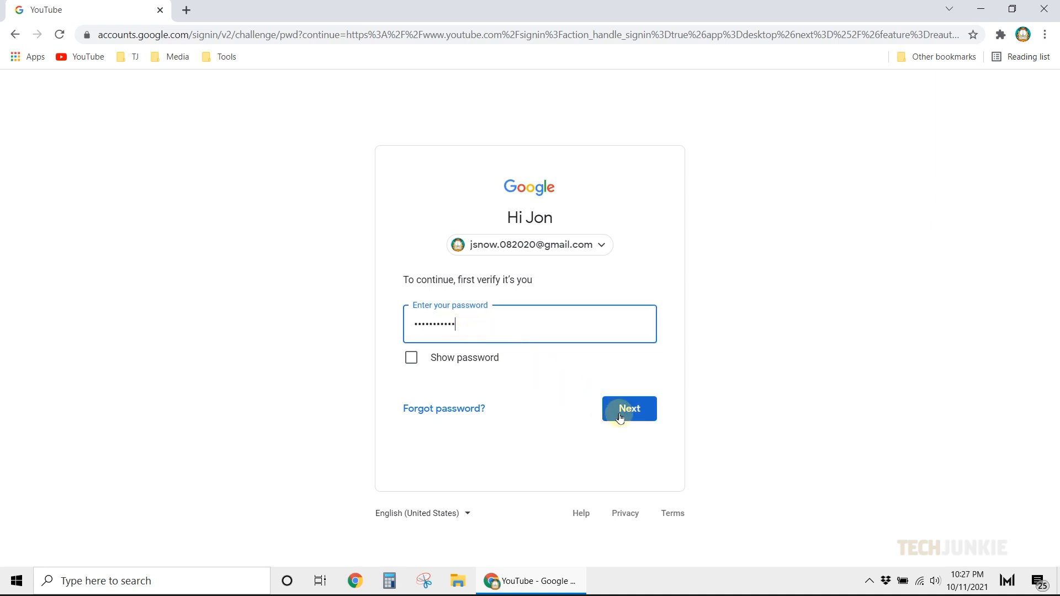
pyautogui.click(628, 408)
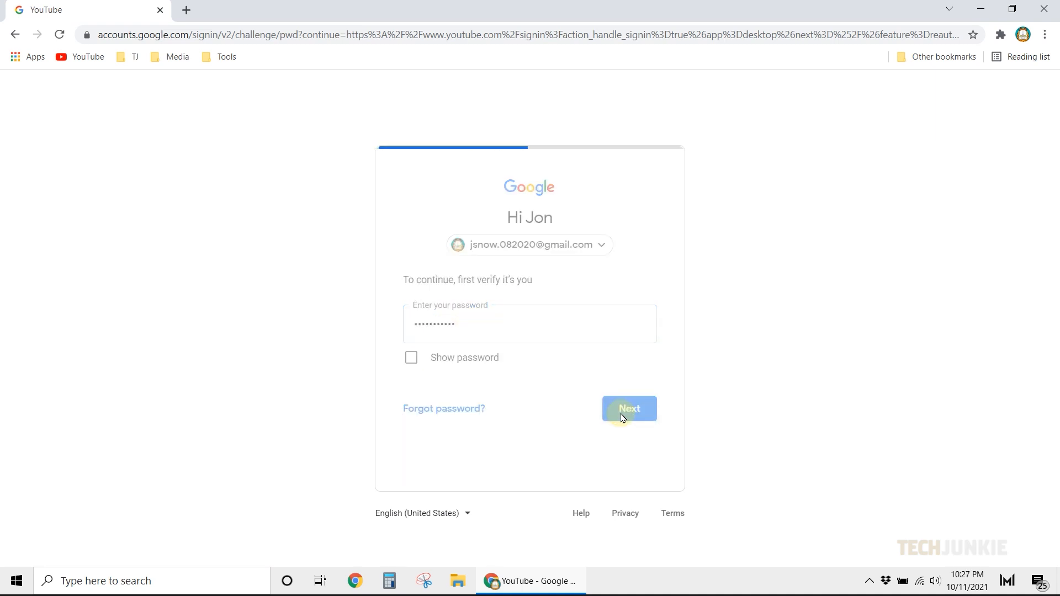
pyautogui.click(629, 408)
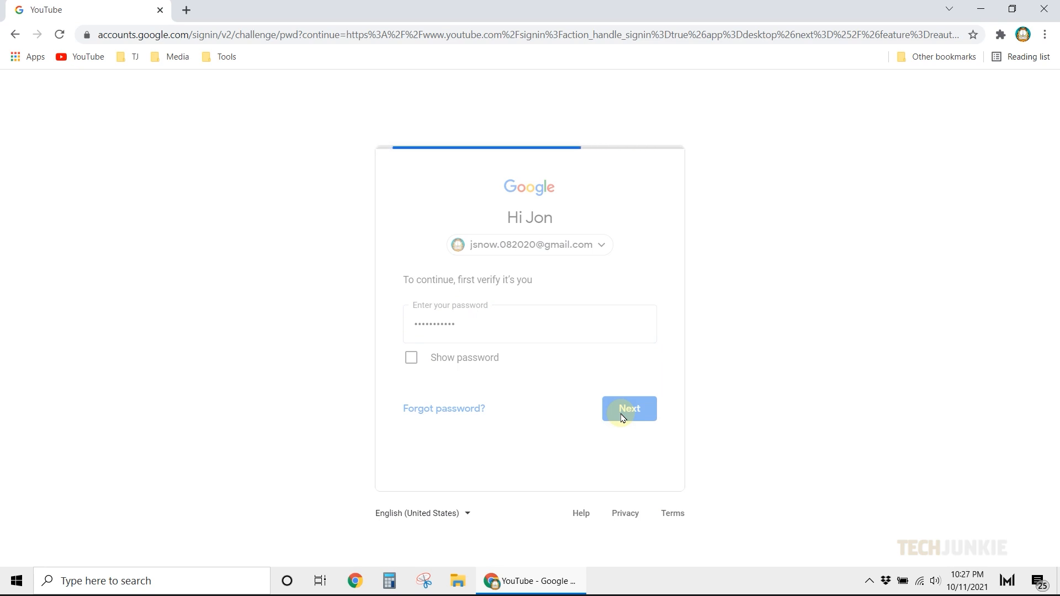
pyautogui.click(628, 409)
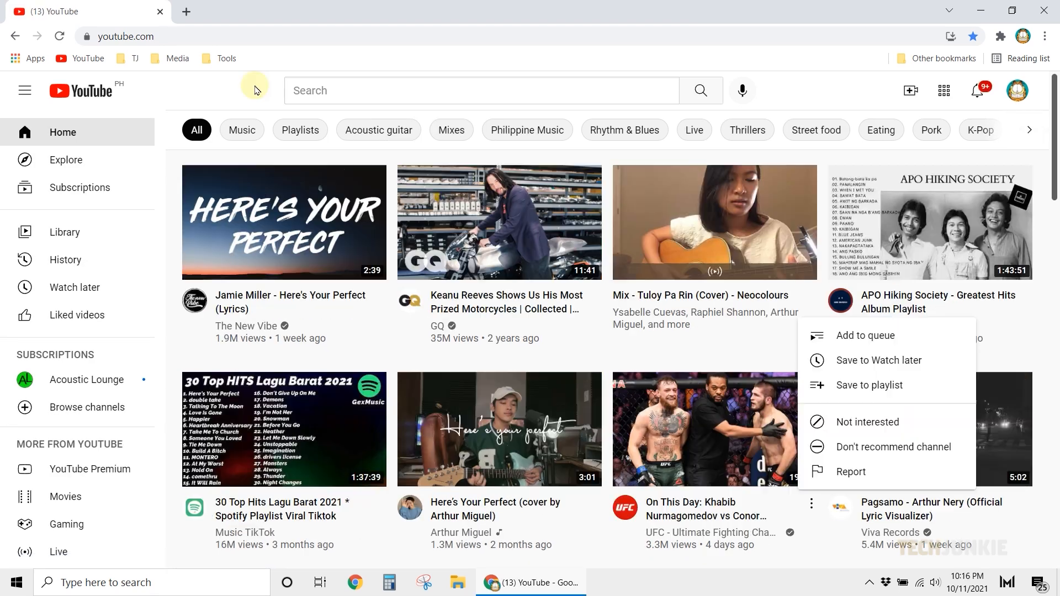
pyautogui.moveTo(554, 268)
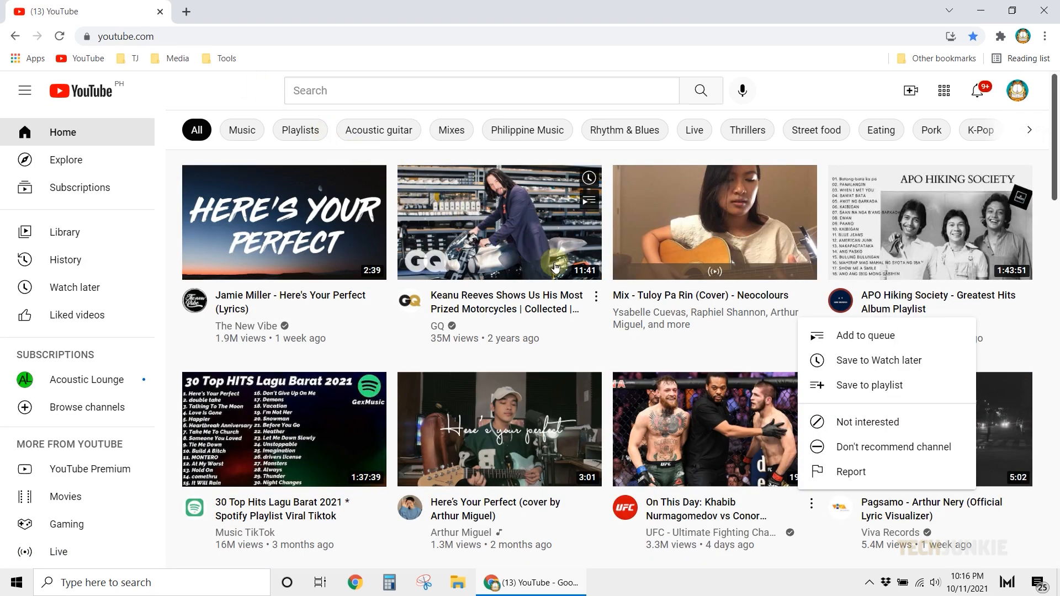
pyautogui.moveTo(578, 280)
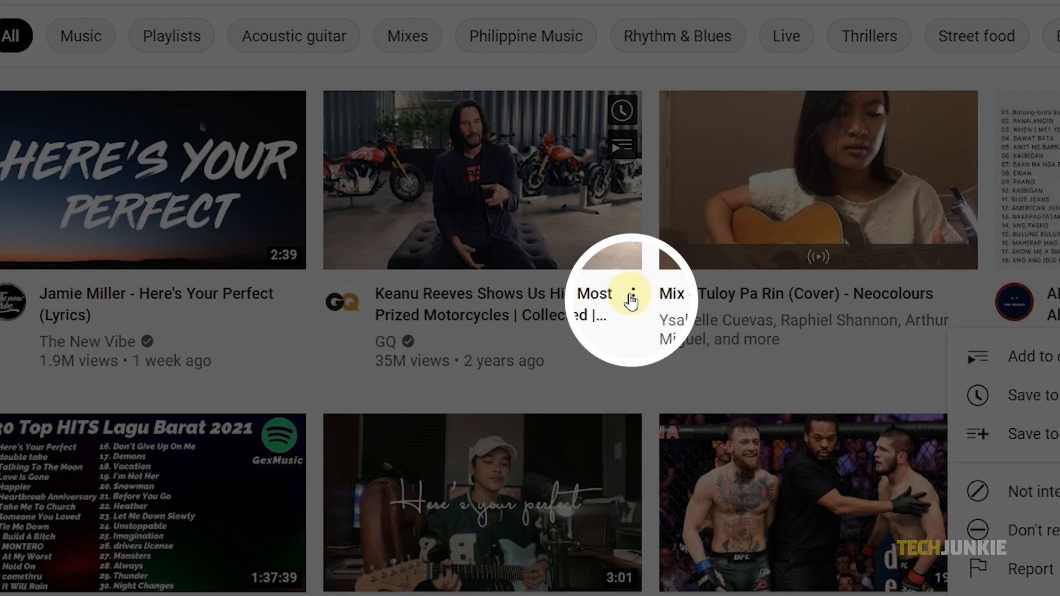
# - Mark the Keanu Reeves motorcycles video as Not interested from its options menu
pyautogui.click(633, 299)
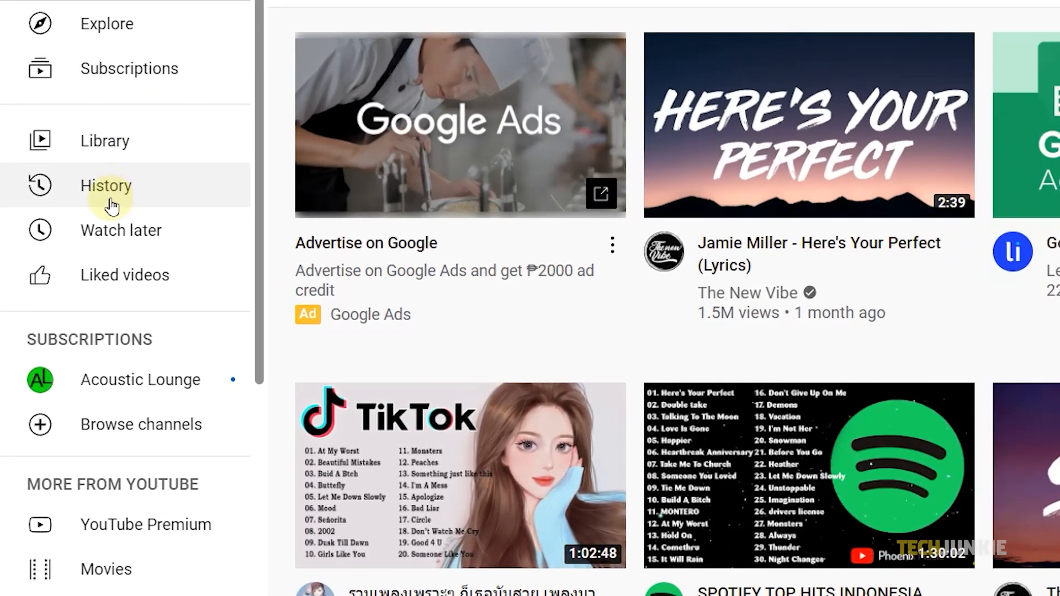
# - Clear all watch history from the History page and confirm with Clear Watch History
pyautogui.click(105, 186)
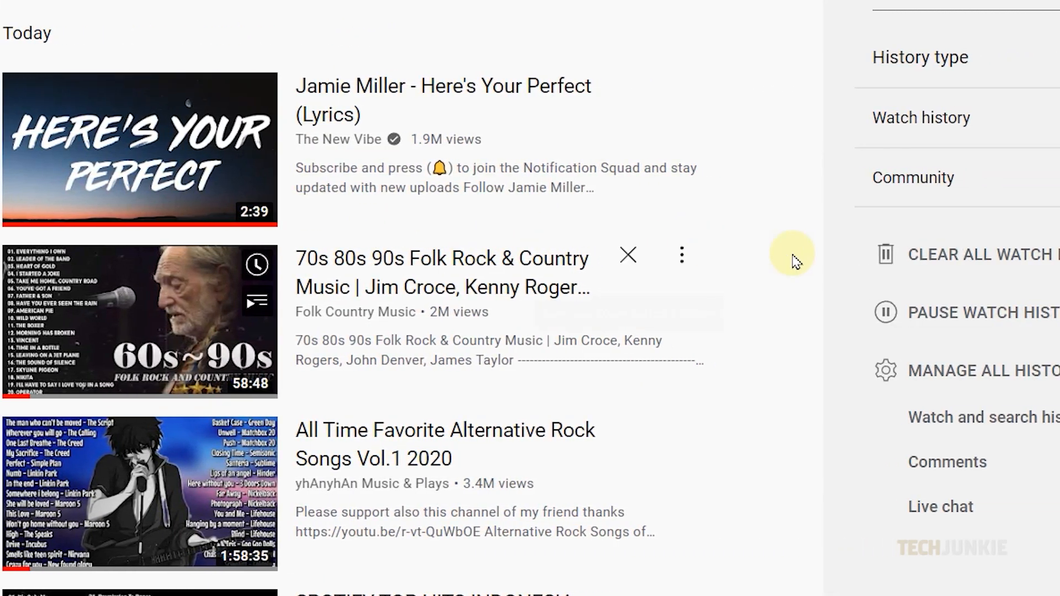
pyautogui.click(973, 254)
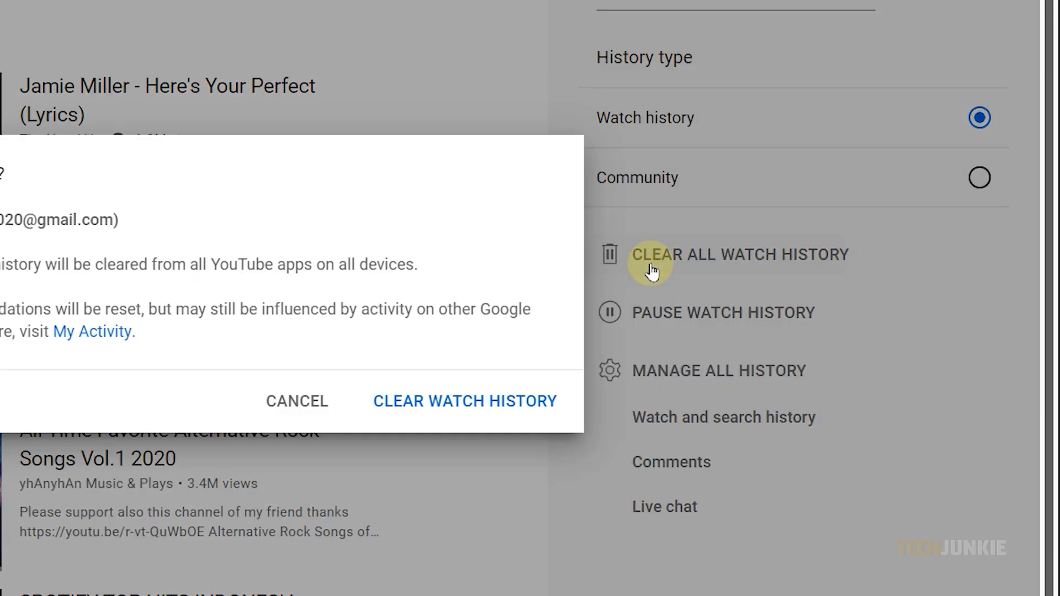
pyautogui.moveTo(527, 356)
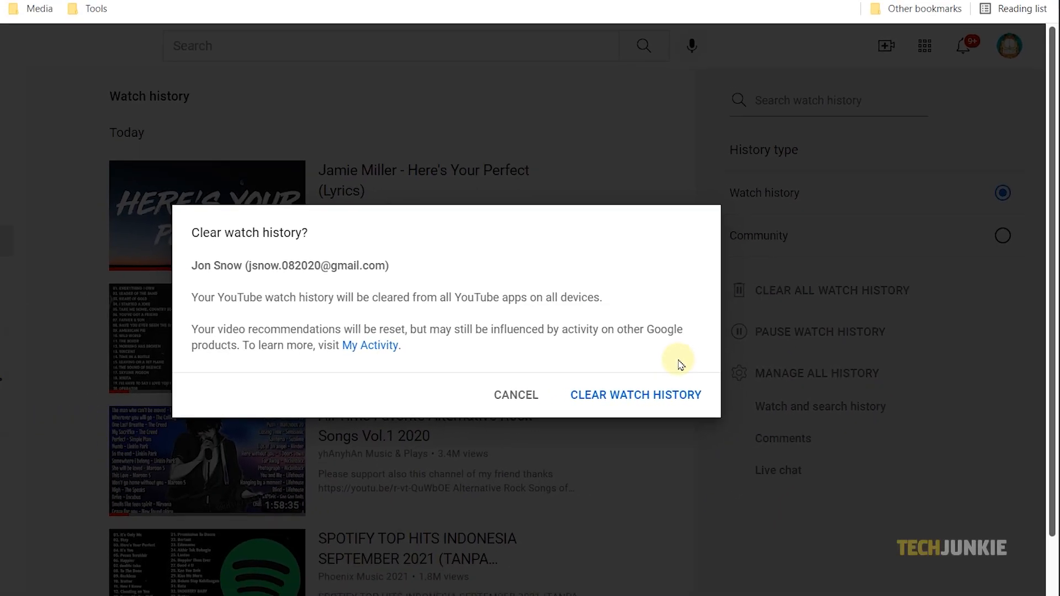
pyautogui.click(634, 395)
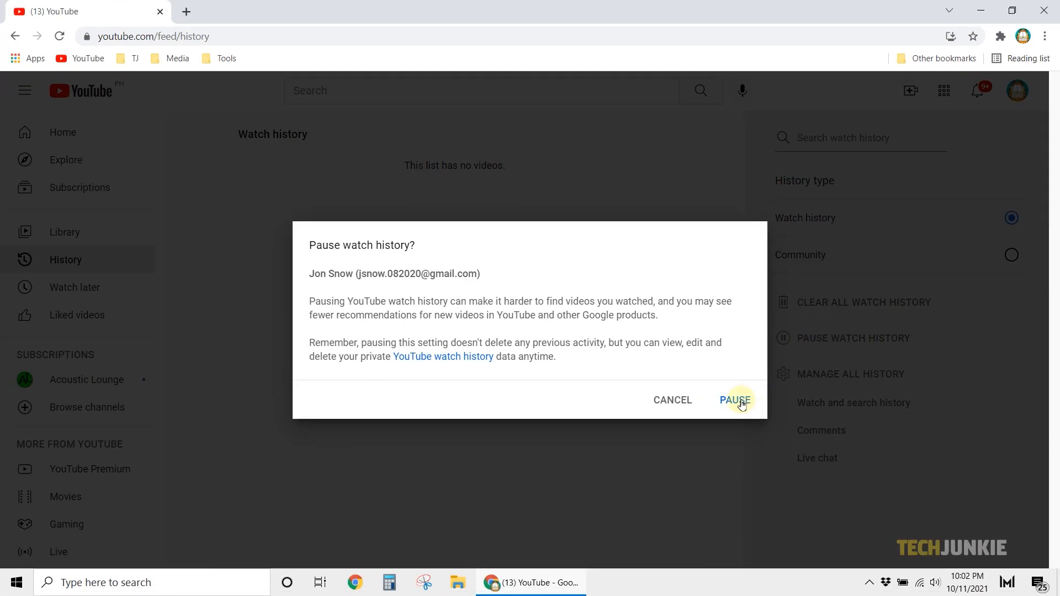
# - Confirm Pause to stop recording watch history
pyautogui.click(735, 400)
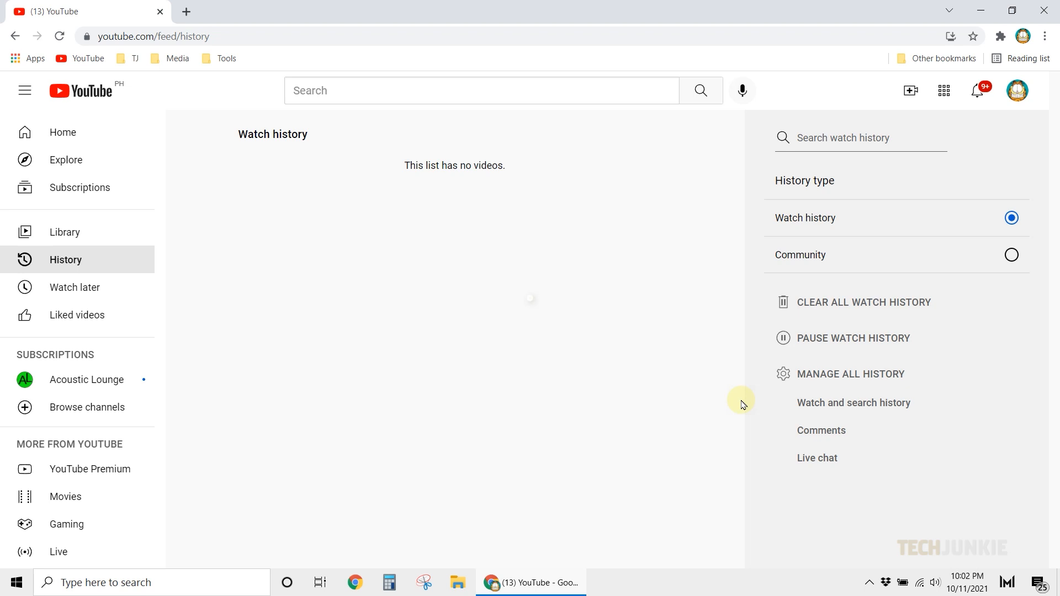